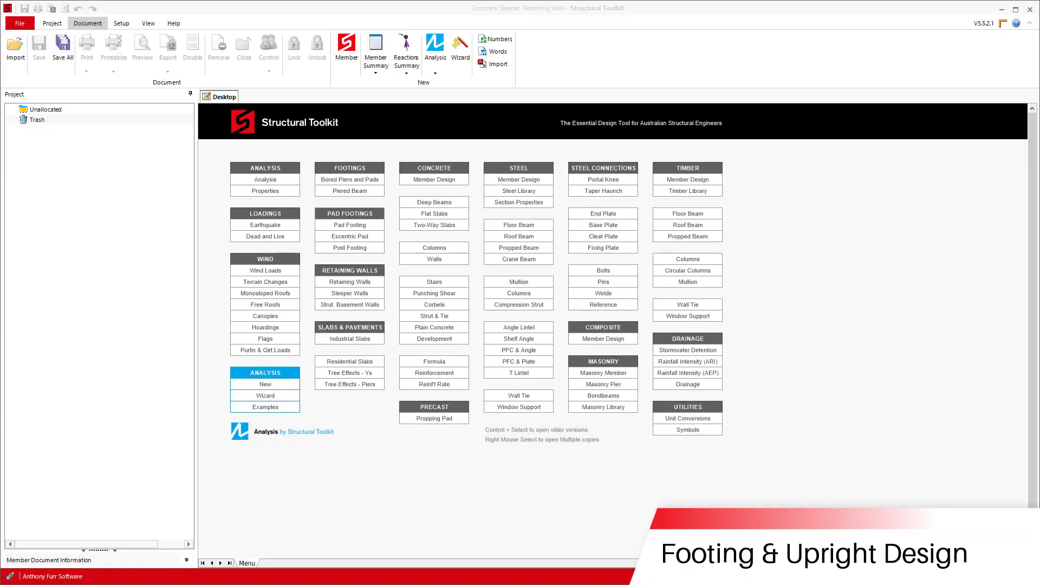
# Step: Create Sleeper Wall SW01 from the Sleeper Walls item under Retaining Walls
pyautogui.click(348, 293)
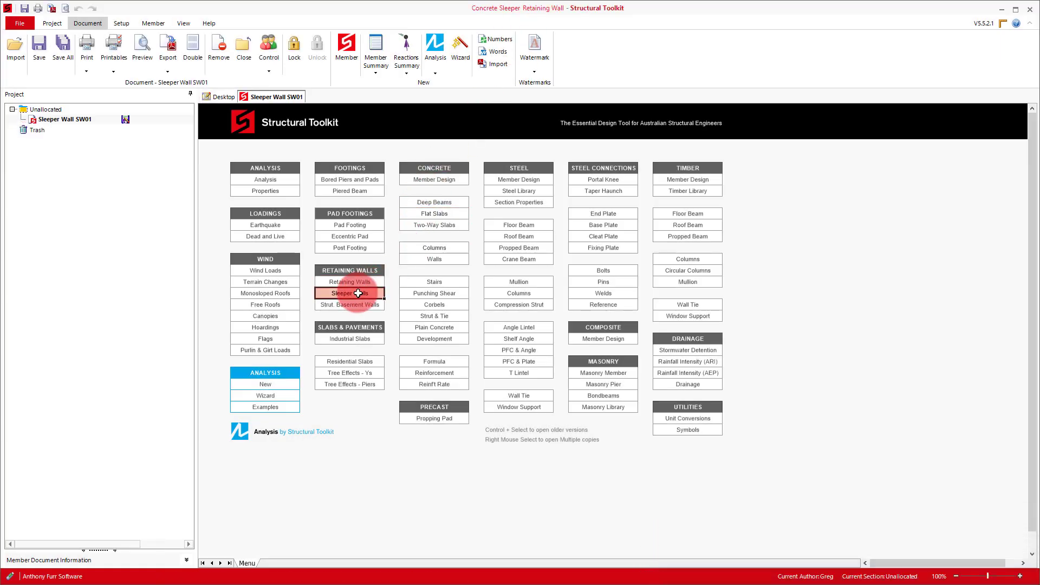
pyautogui.click(349, 293)
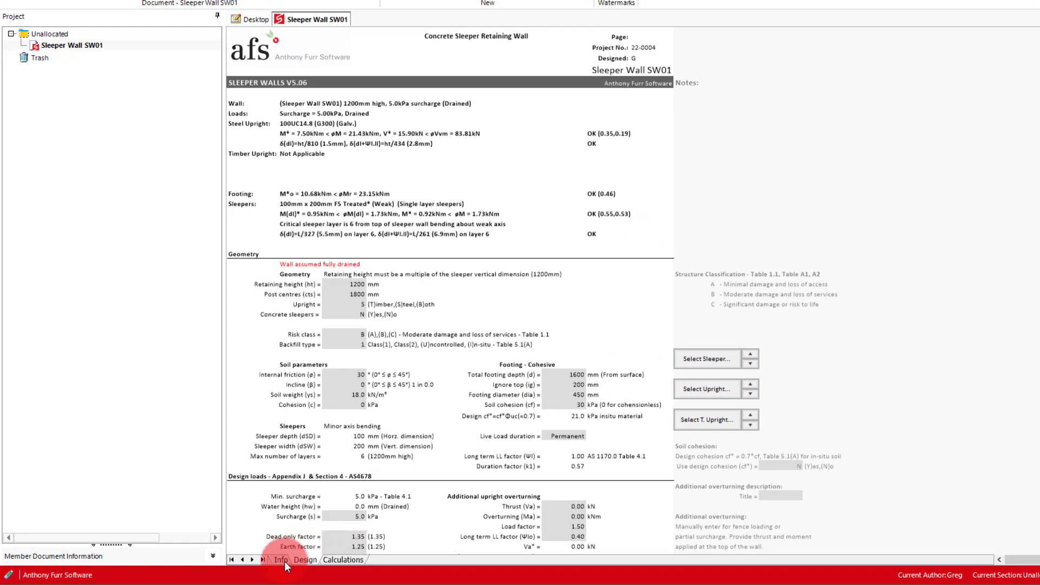
# Step: Show the Info sheet listing SW01's referenced standards and revision history
pyautogui.click(279, 560)
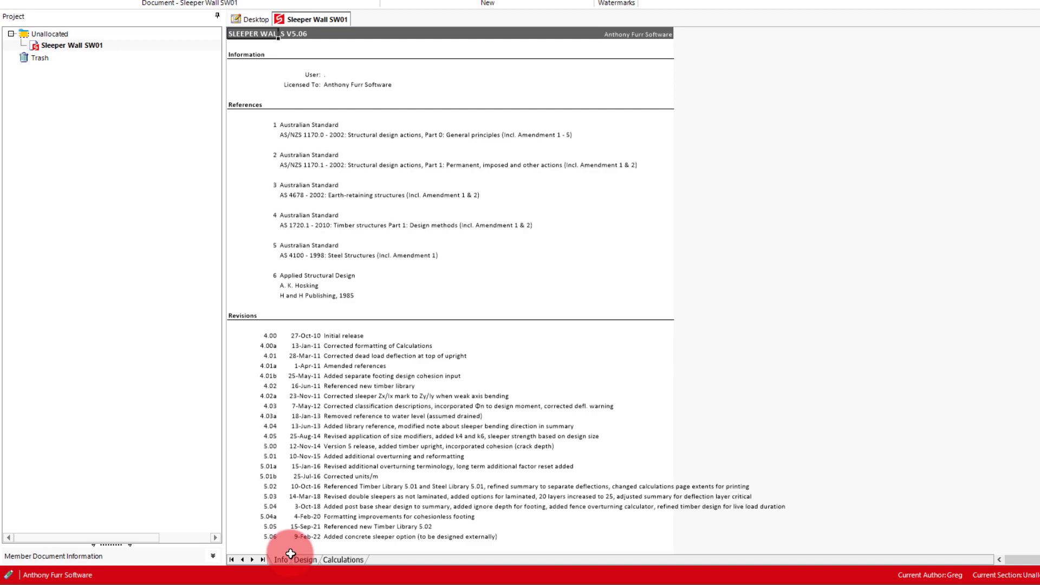
# Step: Return to the Design sheet to enter 200 mm concrete sleepers at 1200 mm post centres
pyautogui.click(304, 558)
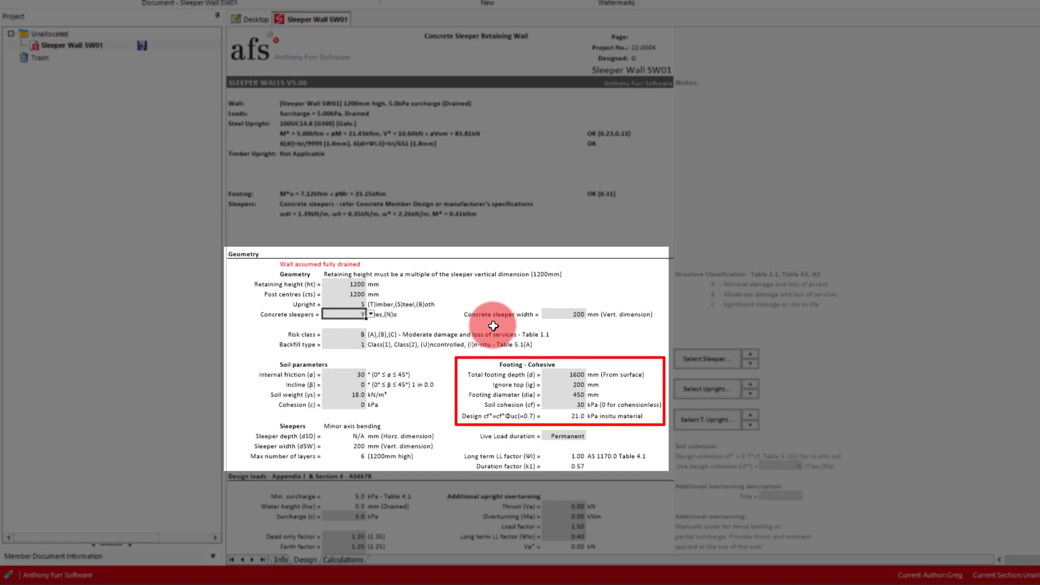
pyautogui.moveTo(544, 371)
pyautogui.write('1000')
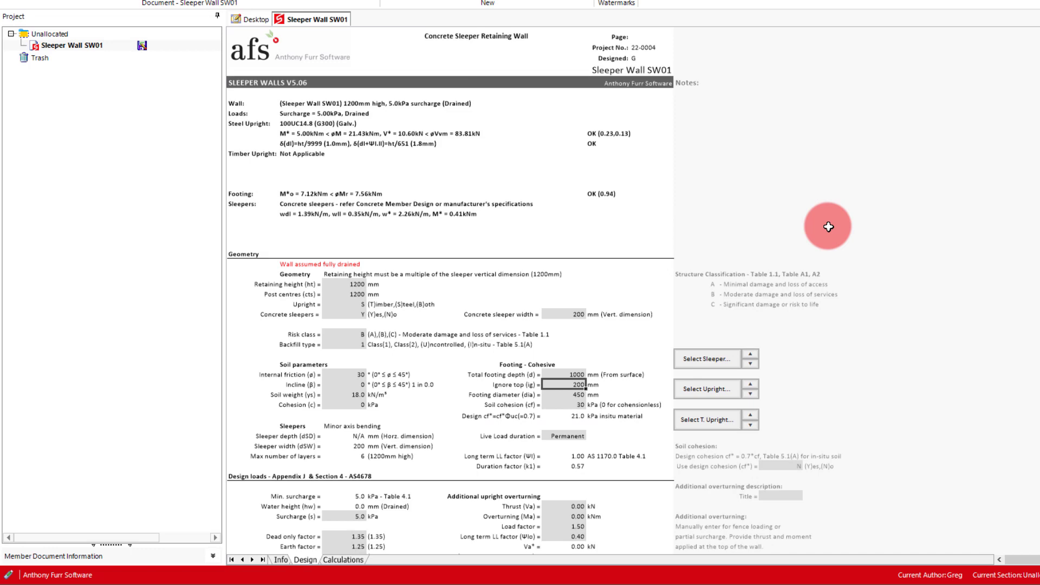
pyautogui.scroll(-3)
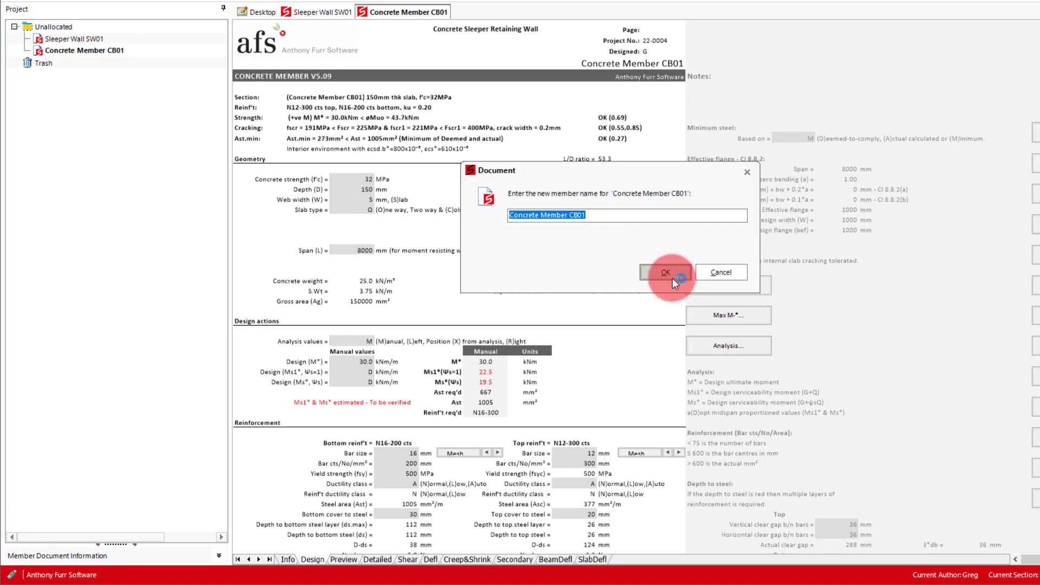
# Step: Accept the default name Concrete Member CB01 and begin entering f'c 40, D 80, W 200
pyautogui.click(665, 272)
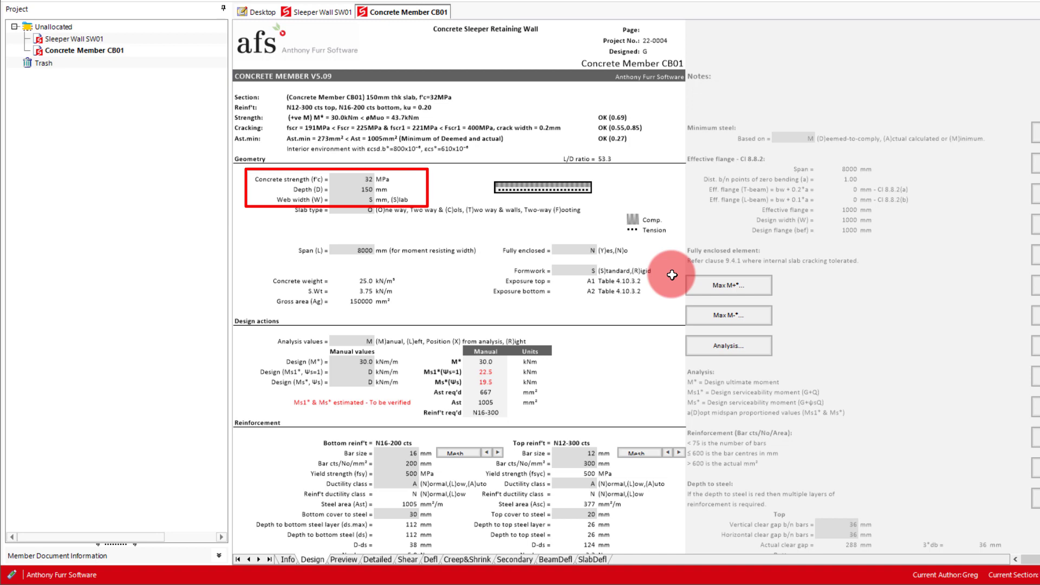
pyautogui.click(360, 178)
pyautogui.write('40')
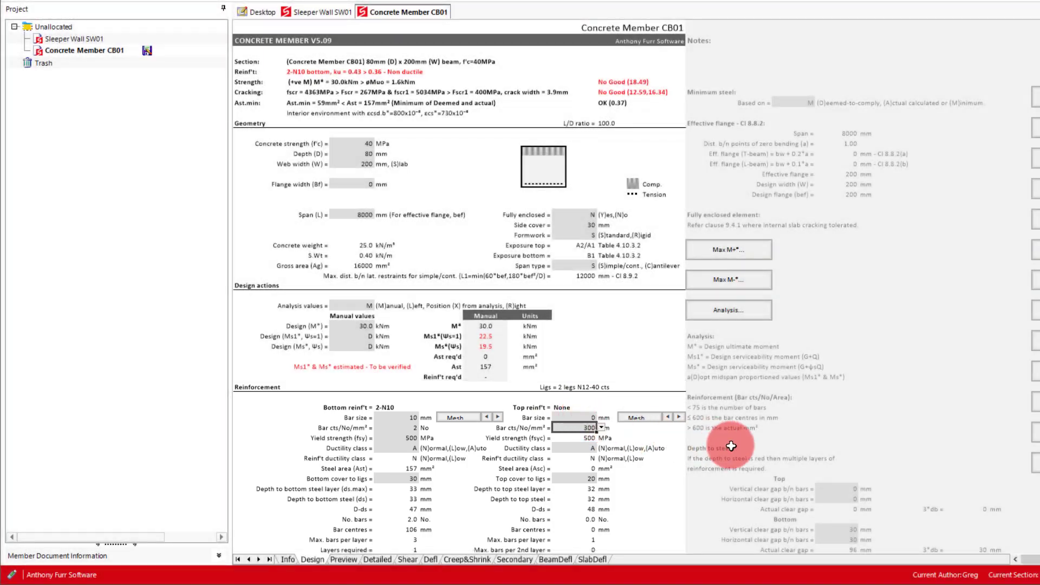
# Step: With 23 mm cover set, preview the CB01 cross-section and return to the Design sheet
pyautogui.scroll(-3)
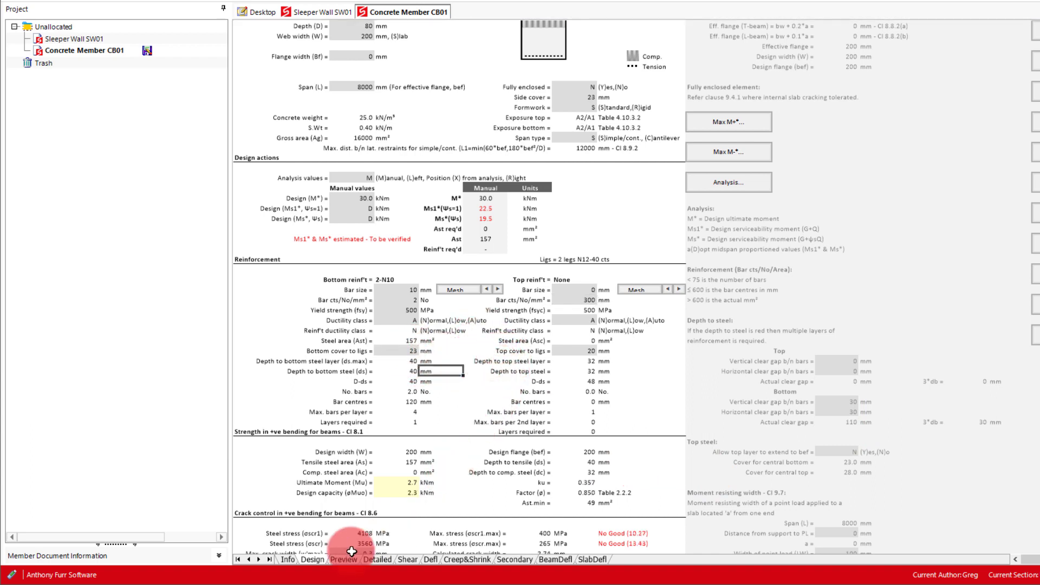
pyautogui.click(344, 559)
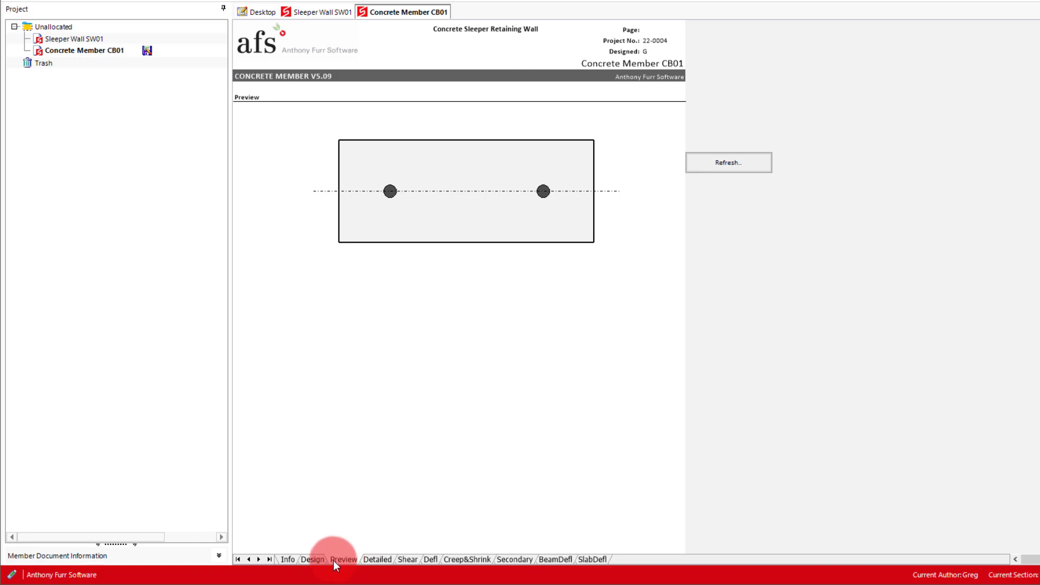
pyautogui.click(313, 559)
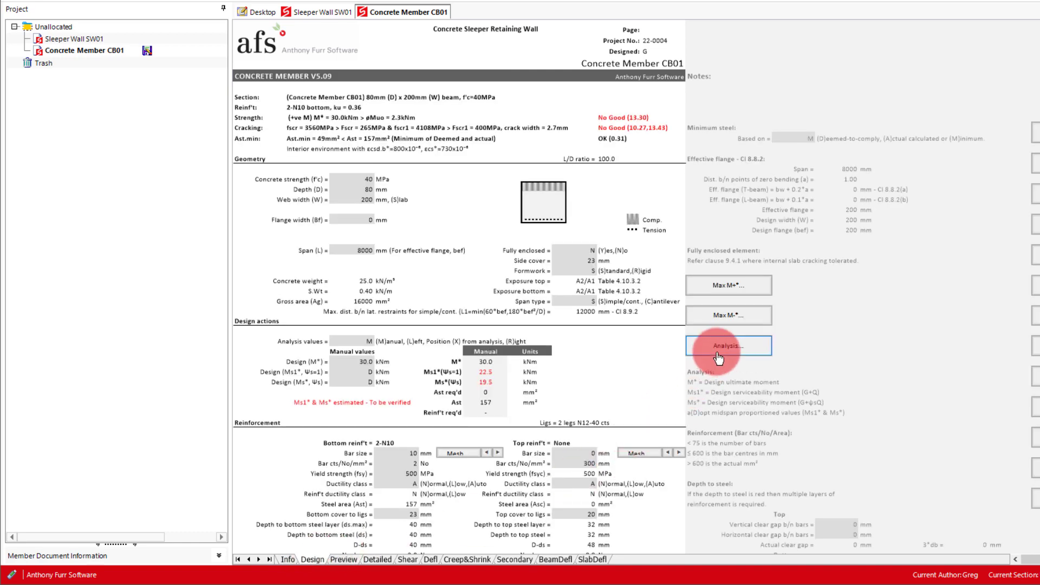
# Step: Create CB01's linked analysis with 1.39 kN/m dead load and Permanent live load type
pyautogui.click(728, 345)
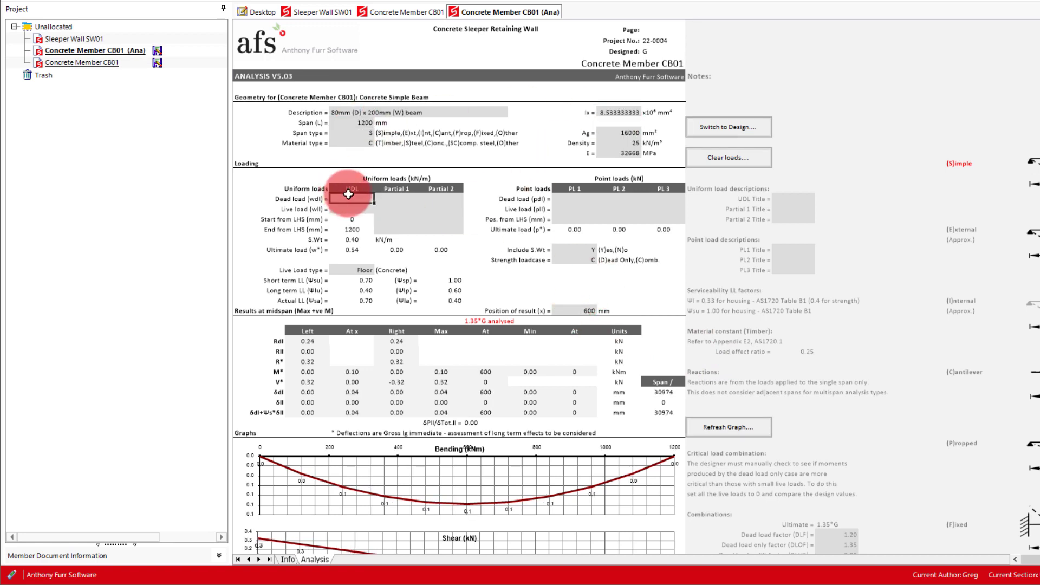
pyautogui.write('1.39')
pyautogui.click(351, 208)
pyautogui.write('0.35')
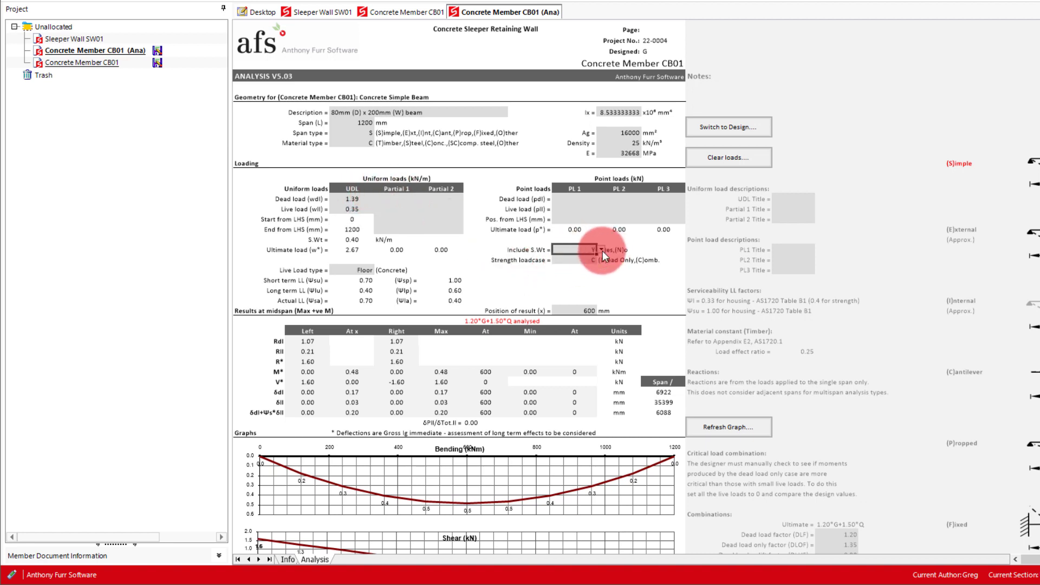
pyautogui.click(594, 249)
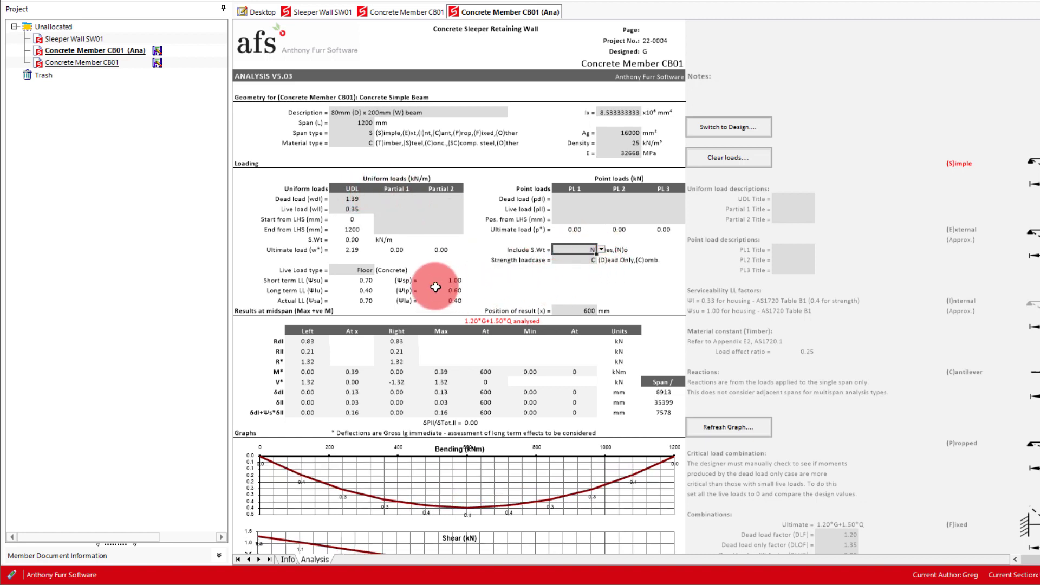
pyautogui.click(380, 268)
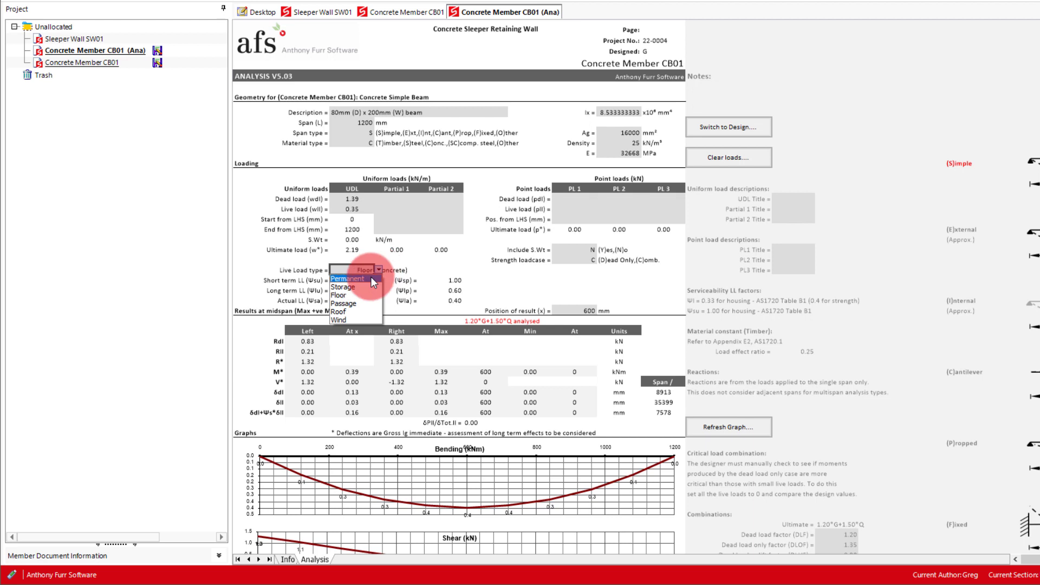
pyautogui.click(354, 277)
pyautogui.write('1.25')
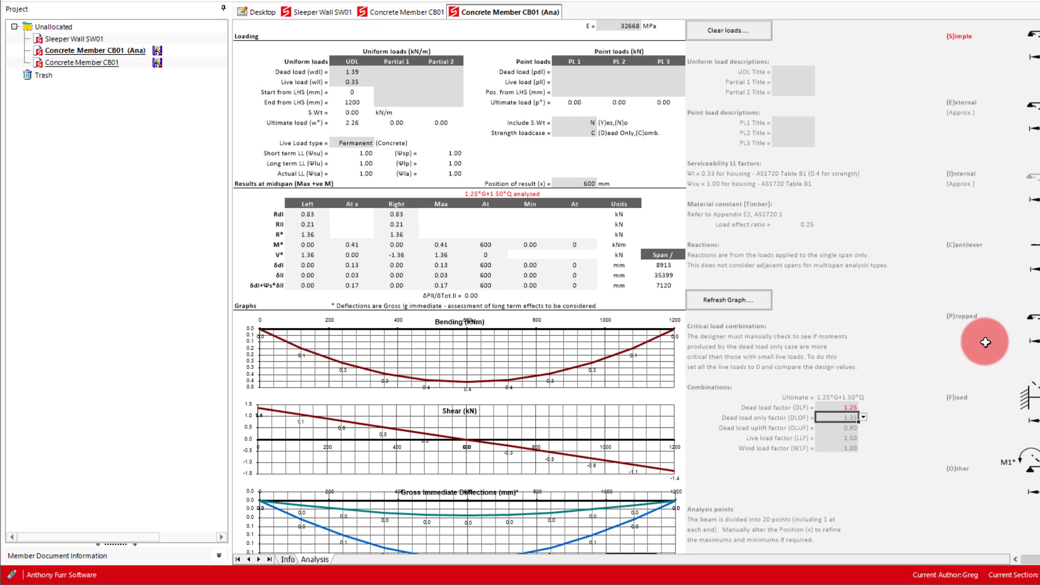
pyautogui.moveTo(987, 343)
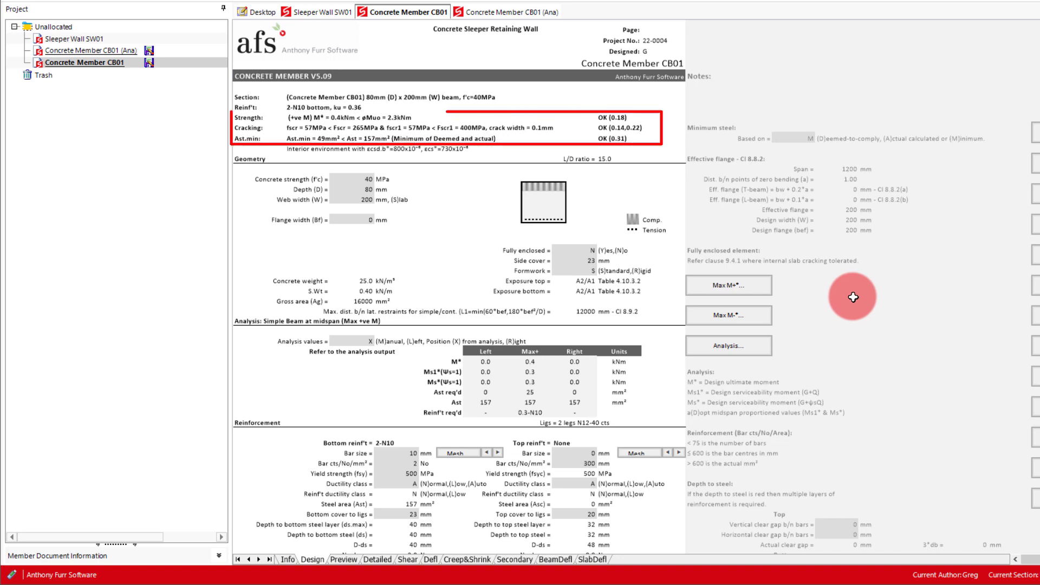
pyautogui.moveTo(854, 295)
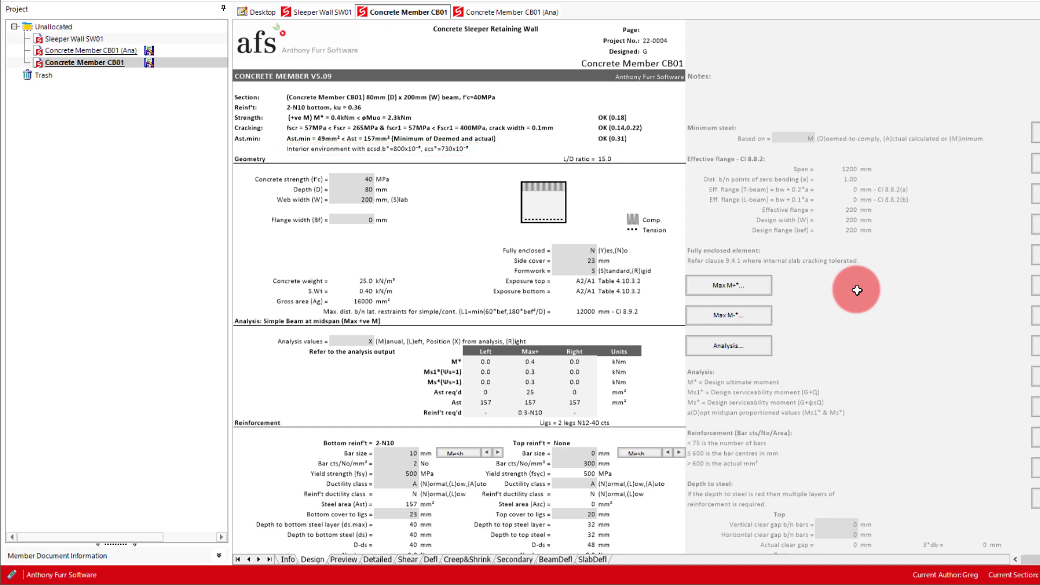
# Step: On the Creep&Shrink sheet, set the environment to T (Temperate) for 680×10⁻⁶ shrinkage strain
pyautogui.click(465, 561)
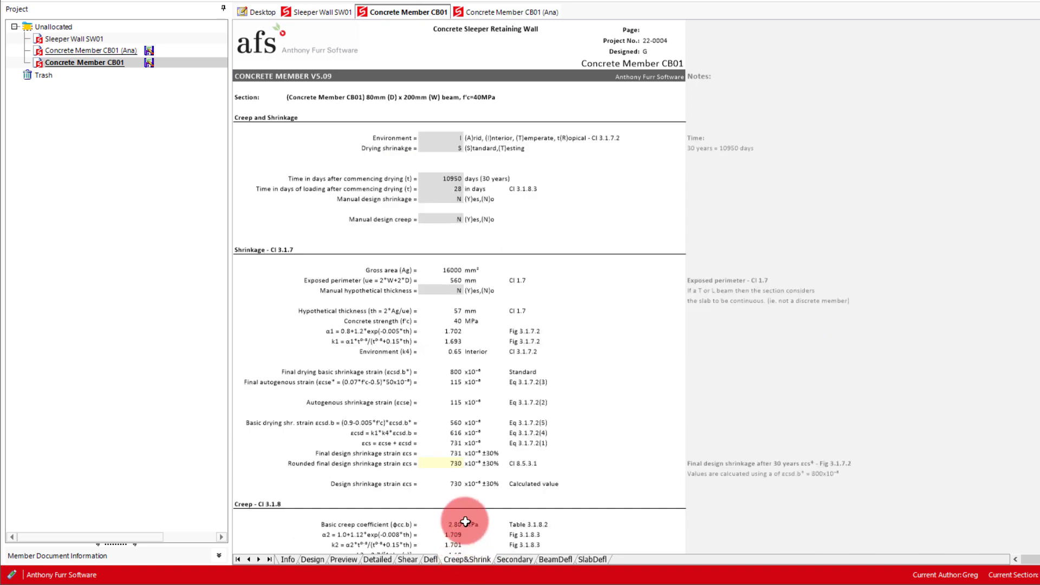
pyautogui.moveTo(474, 483)
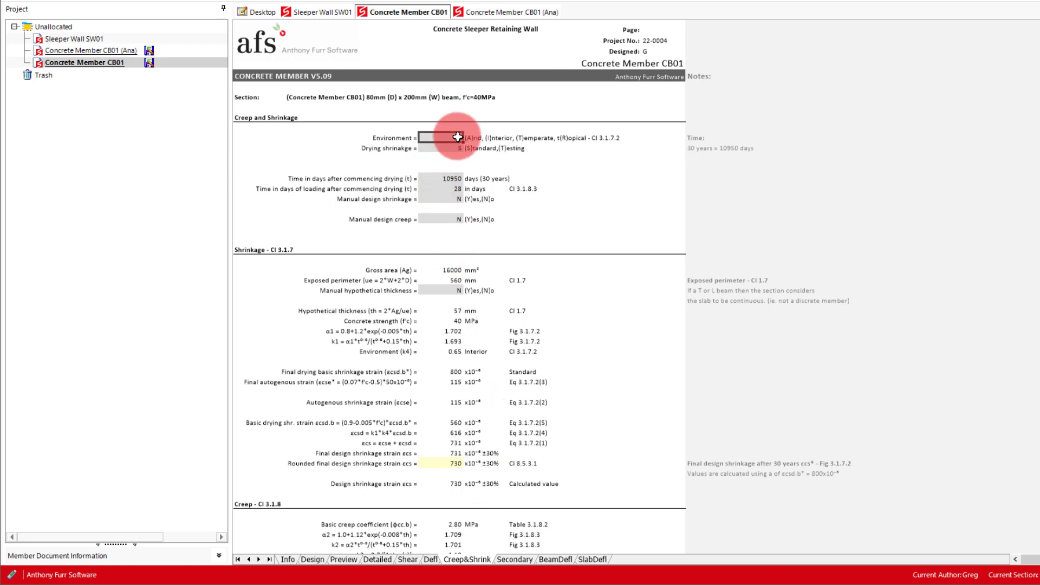
pyautogui.click(465, 138)
pyautogui.write('T')
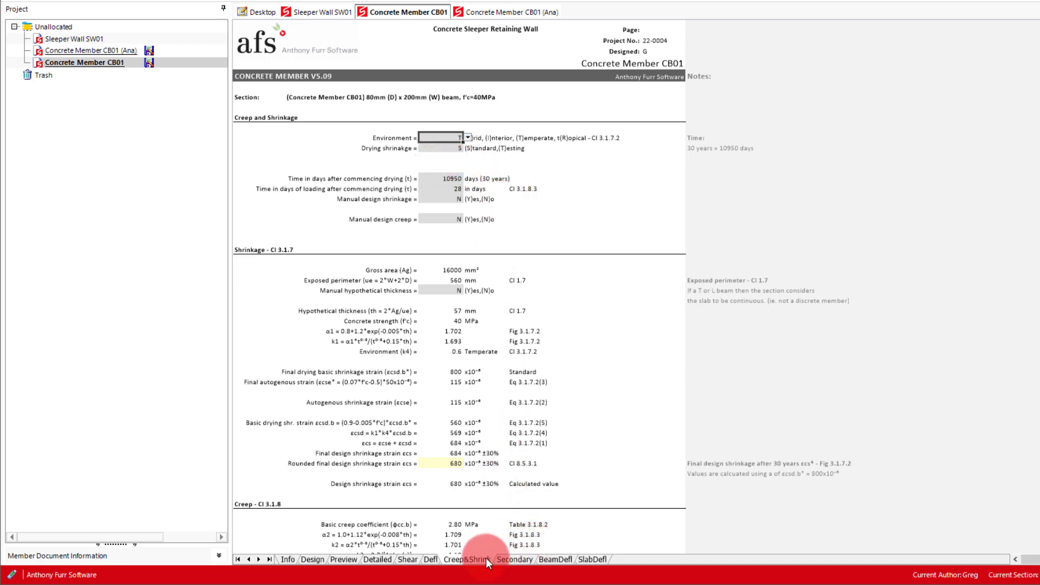
# Step: On the Defl sheet, transfer the 2-N10 bottom reinforcement, giving 4.8 mm total deflection
pyautogui.click(431, 559)
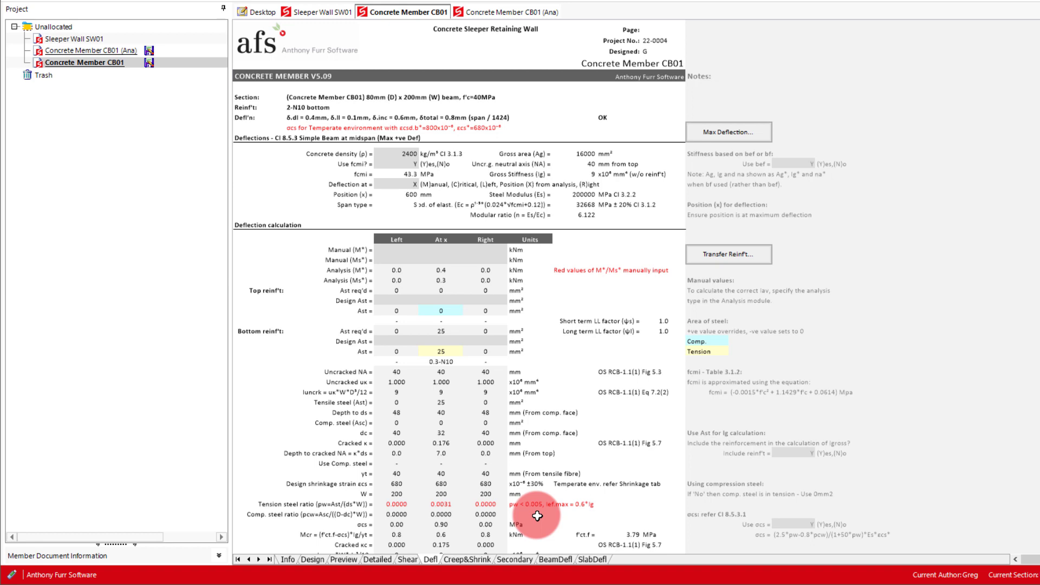
pyautogui.moveTo(732, 260)
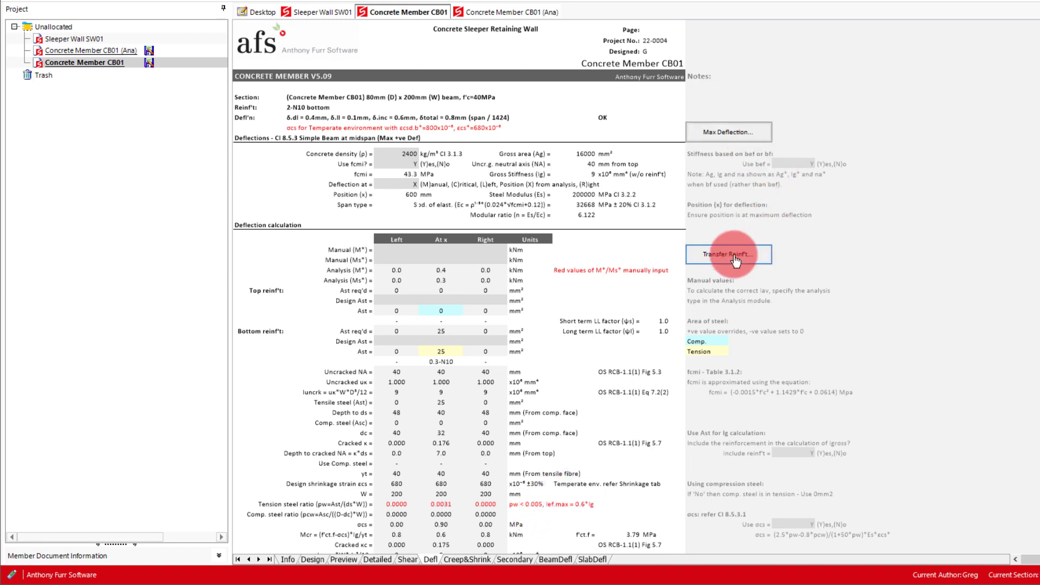
pyautogui.click(727, 254)
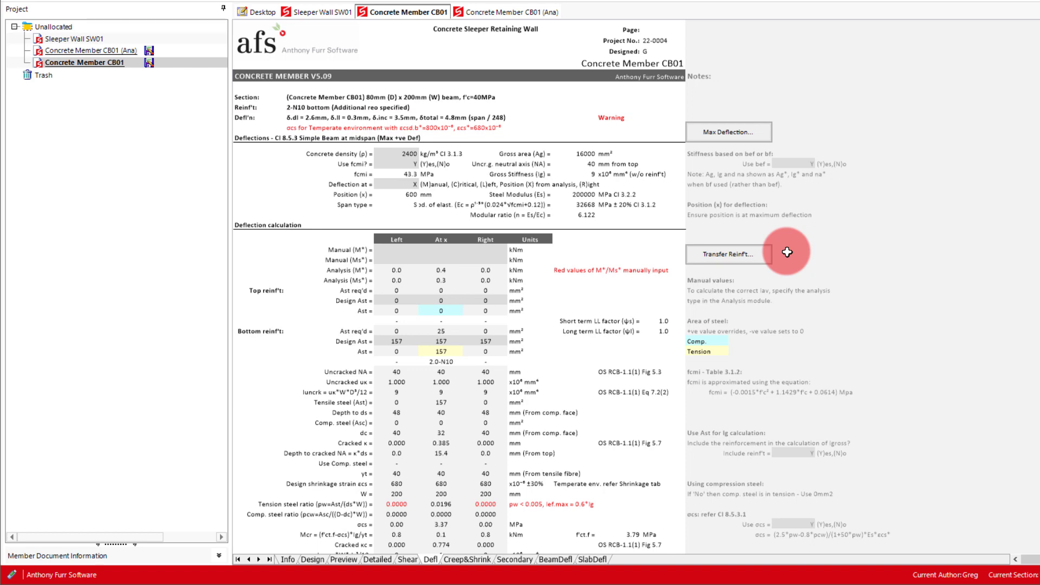
pyautogui.scroll(-3)
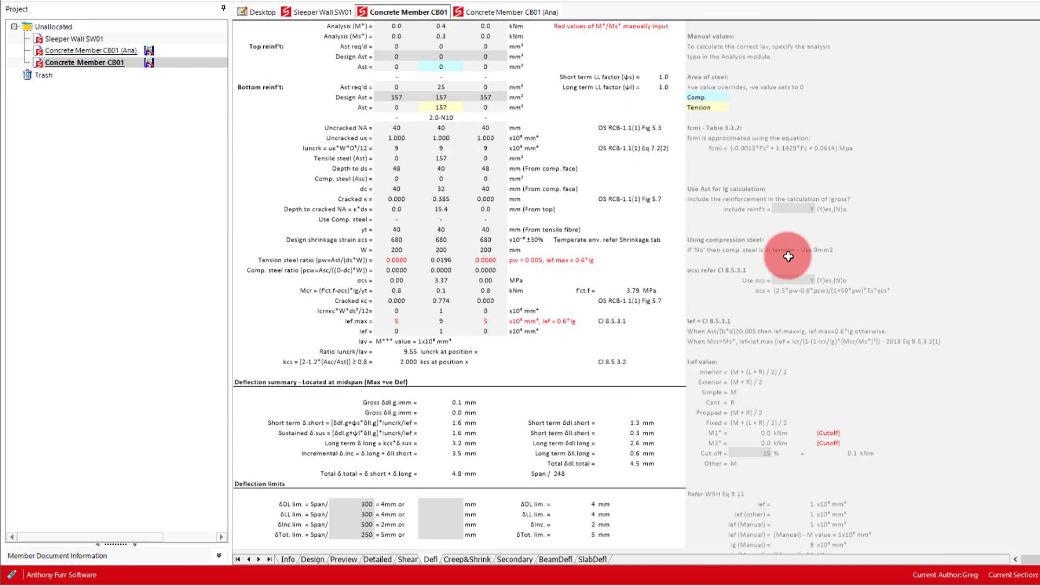
pyautogui.scroll(-3)
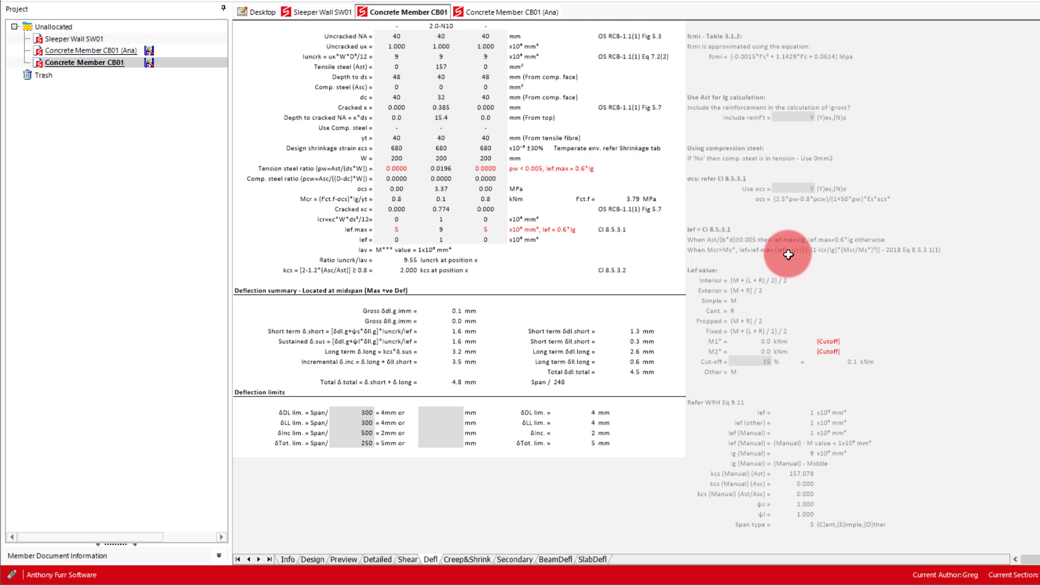
pyautogui.moveTo(787, 254)
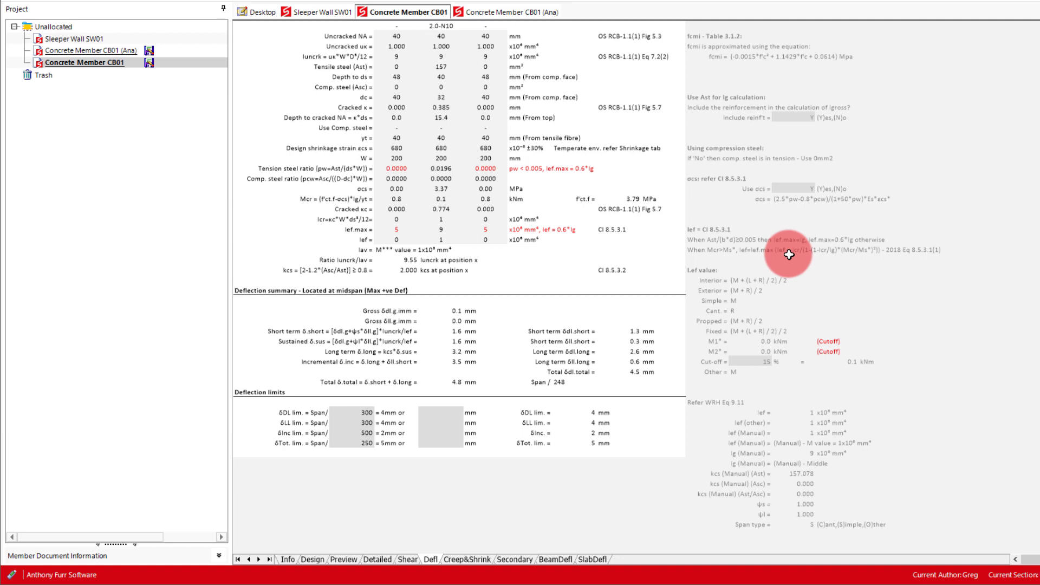